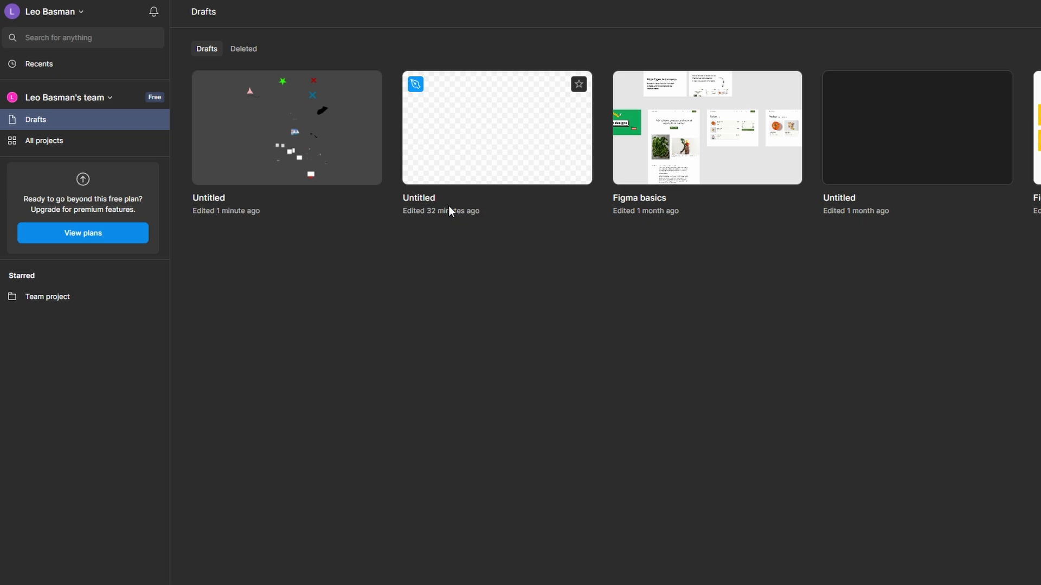
# Step: Find the Bold Blobs template under Community presentations and use it as a template
pyautogui.scroll(-3)
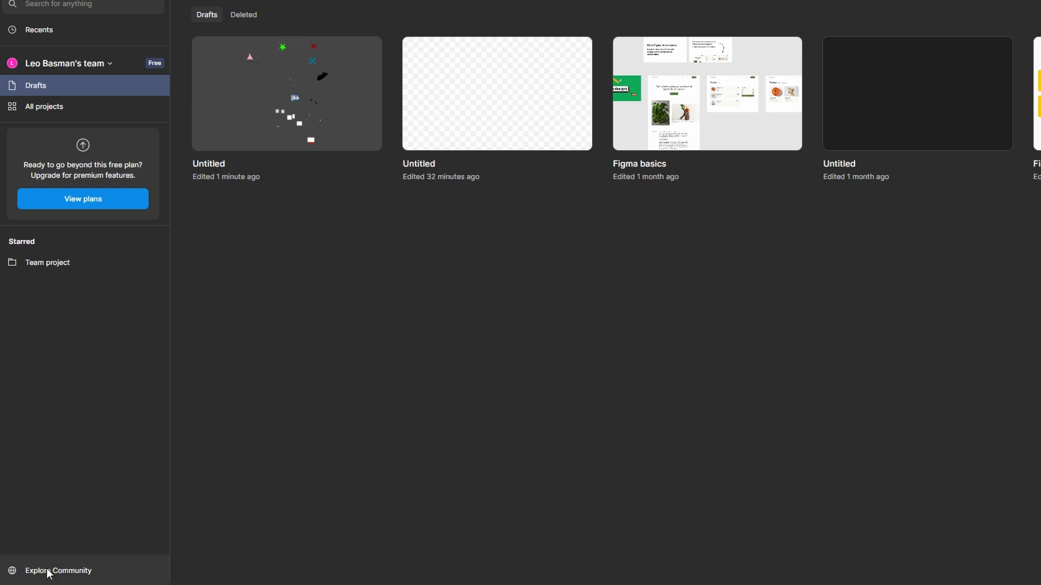
pyautogui.click(59, 574)
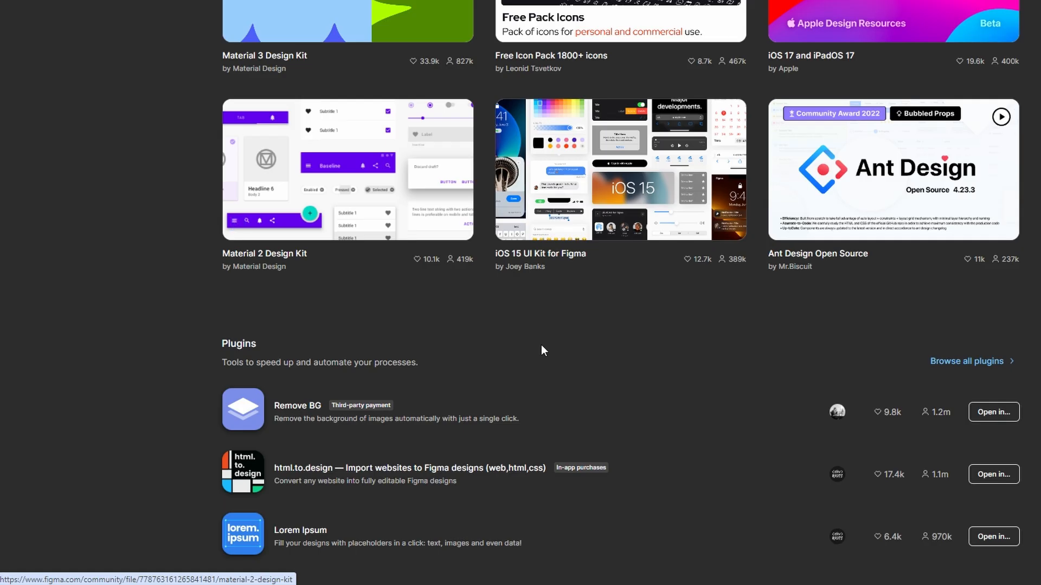
pyautogui.scroll(-3)
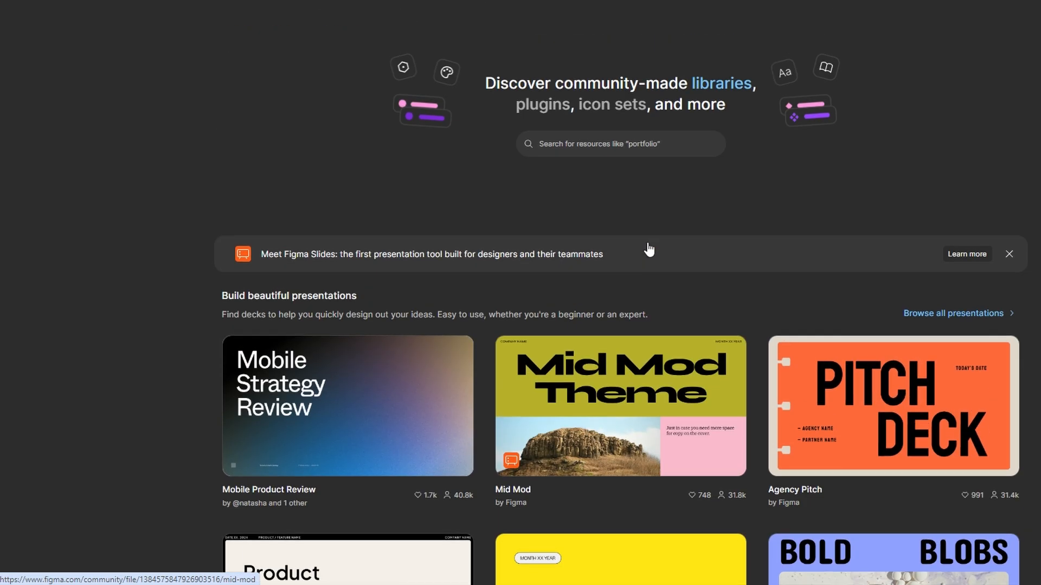
pyautogui.click(953, 312)
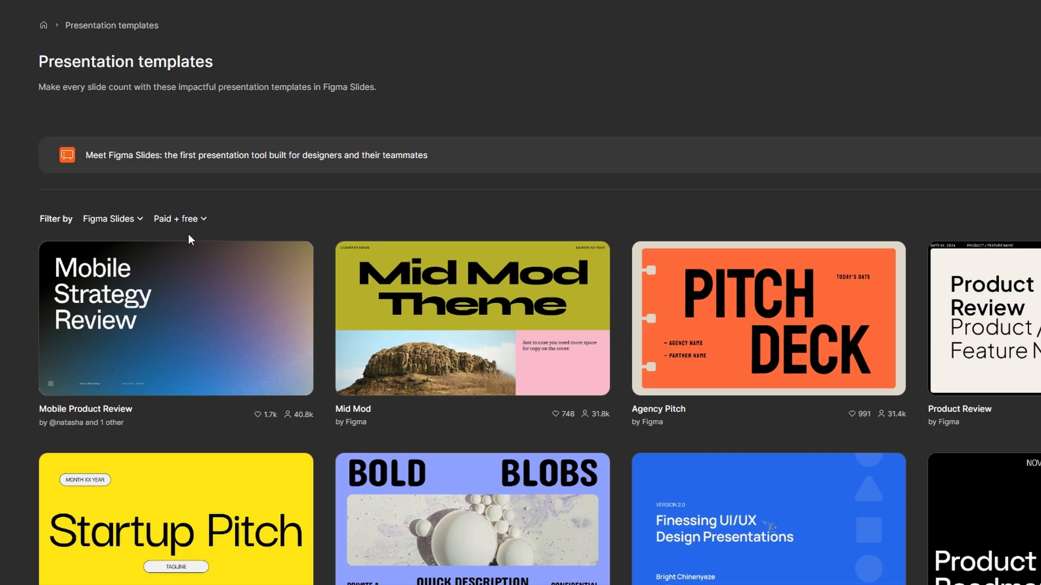
pyautogui.click(471, 520)
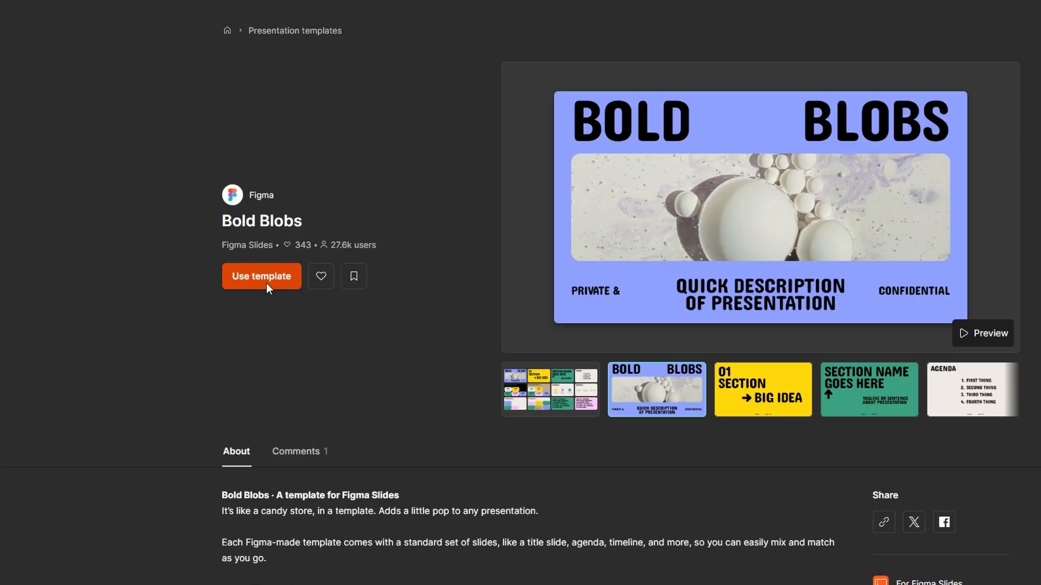
pyautogui.click(260, 275)
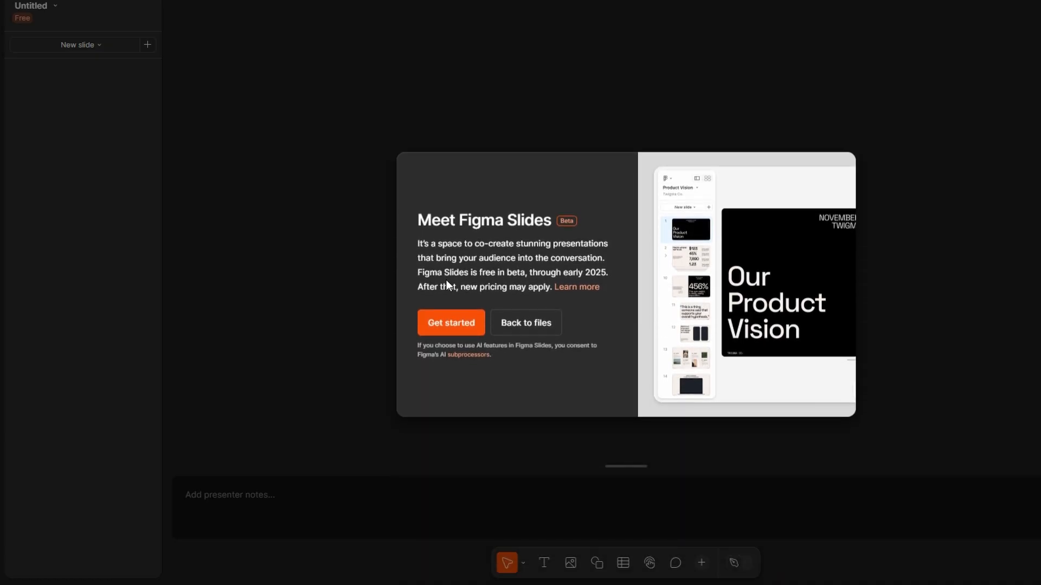
# Step: Close the Slides welcome dialog and feature tour, and bring up the title slide's context menu
pyautogui.click(450, 322)
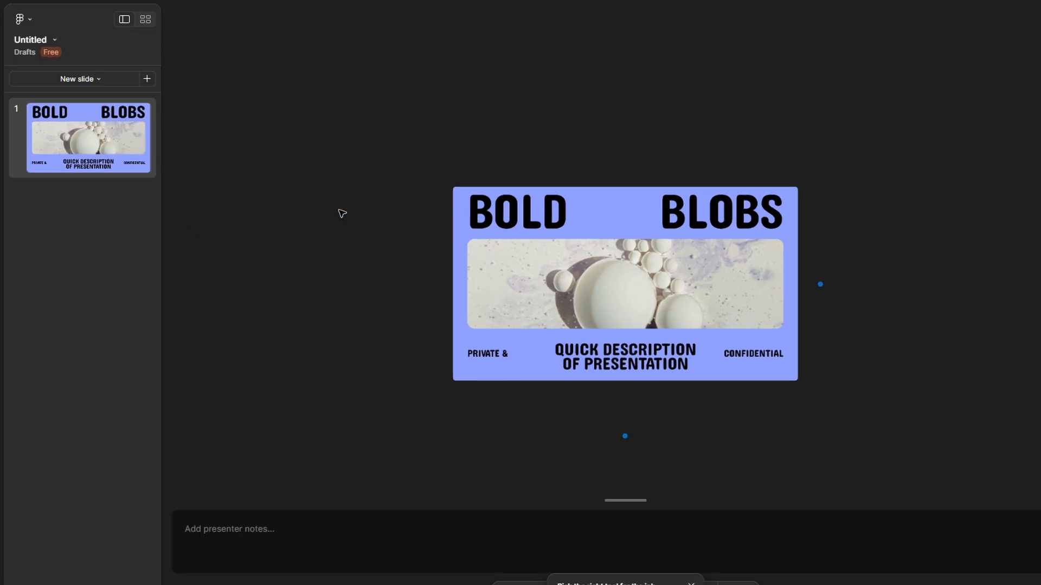
pyautogui.rightClick(88, 137)
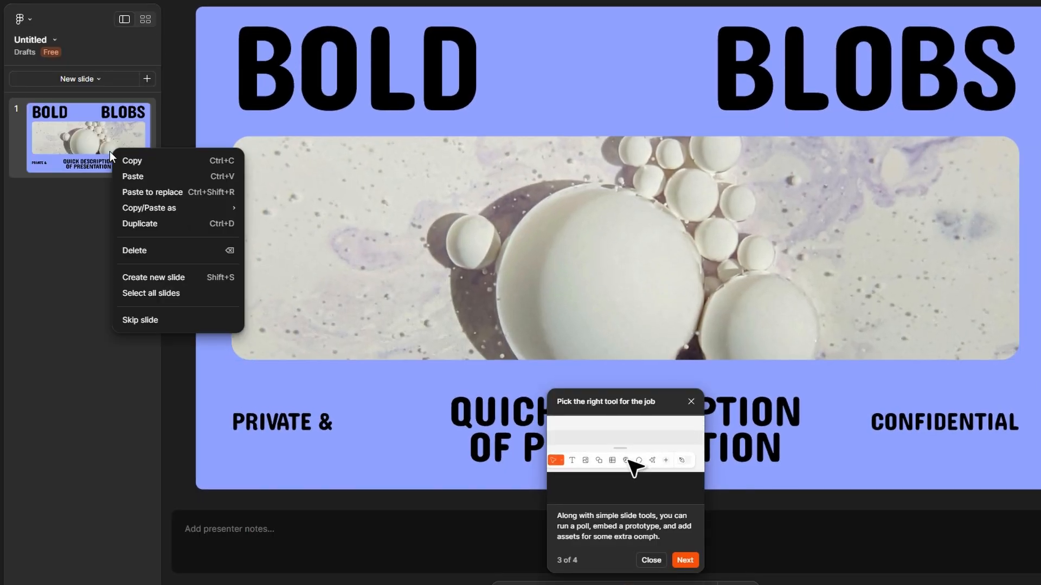
pyautogui.click(103, 336)
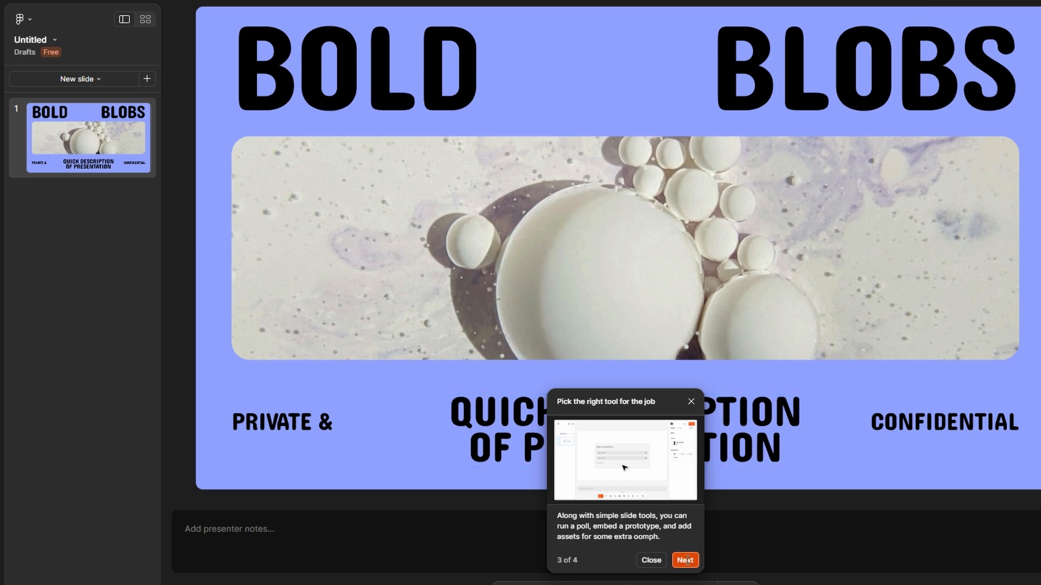
pyautogui.click(650, 559)
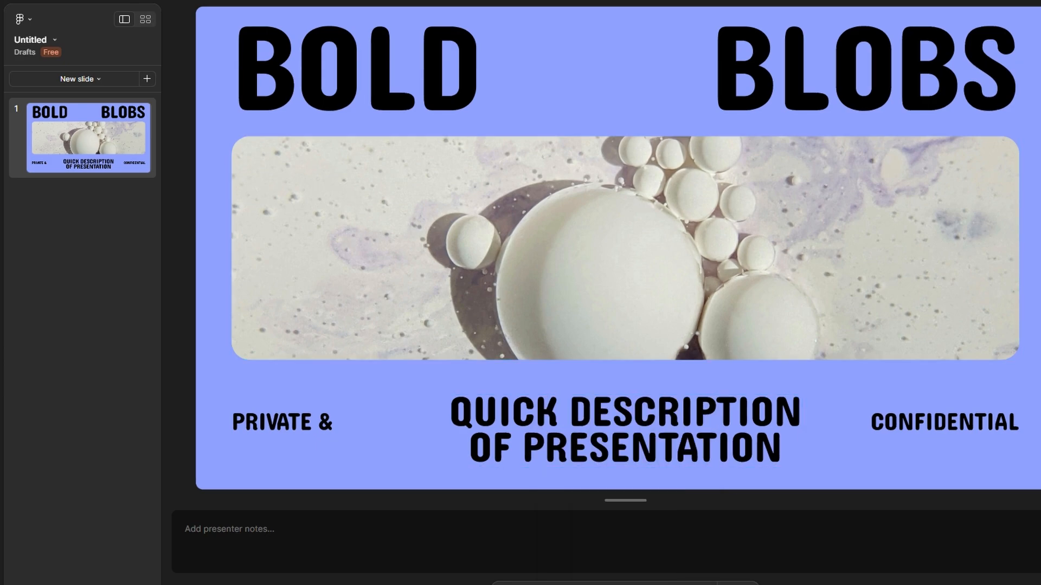
pyautogui.rightClick(88, 137)
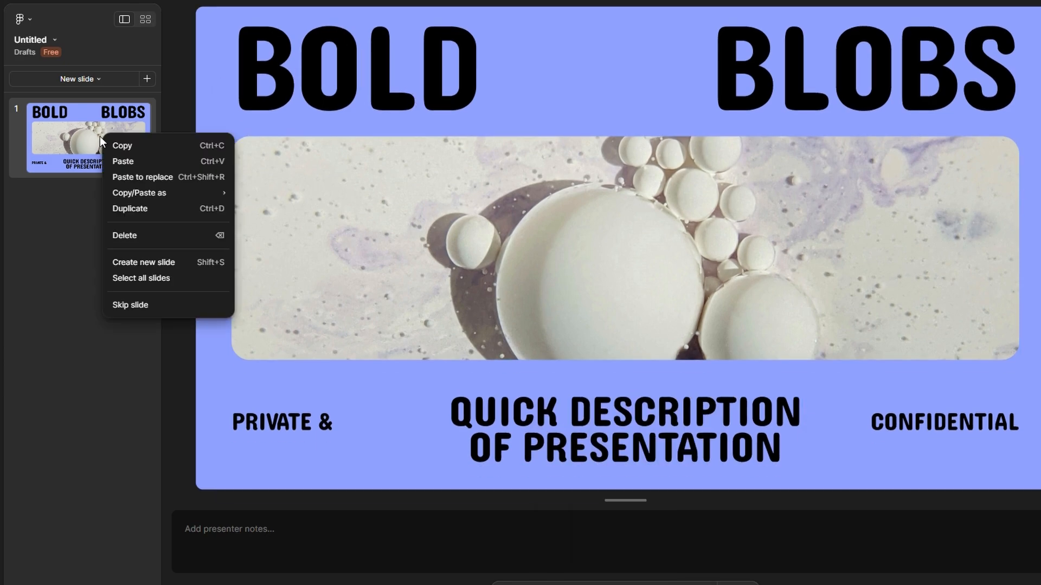